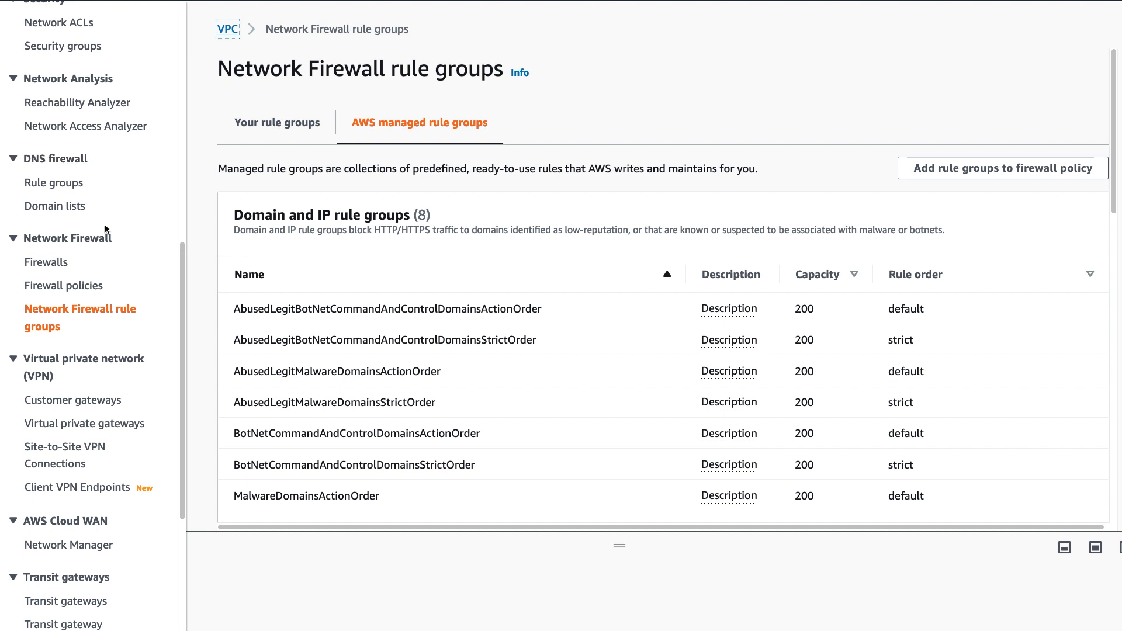
mouse_move(107, 318)
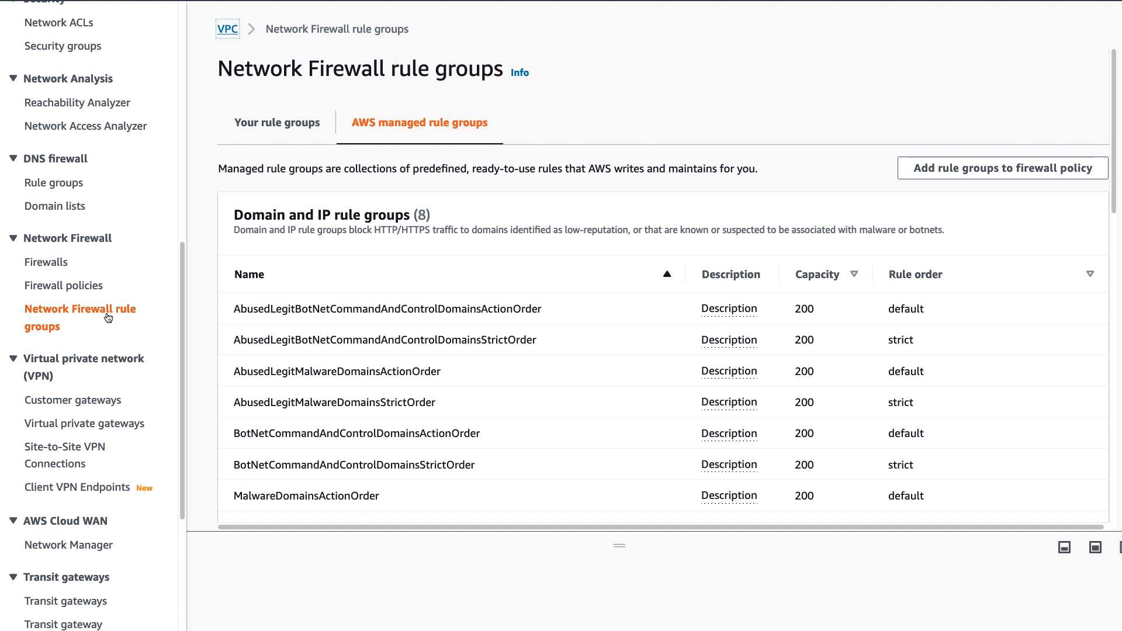
mouse_move(403, 133)
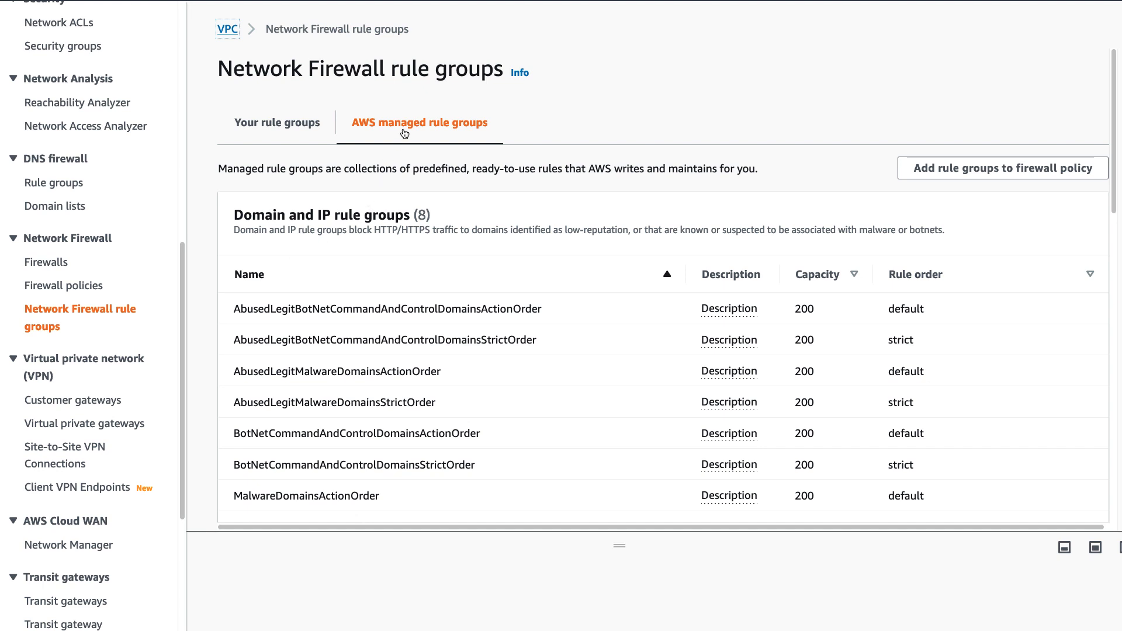
mouse_move(947, 178)
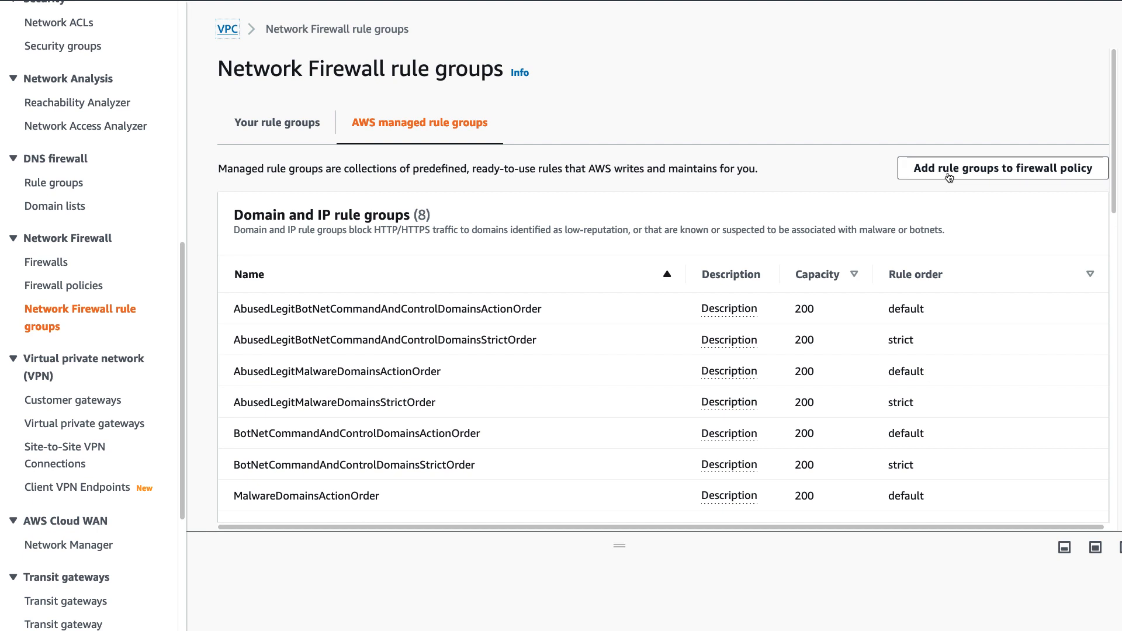
Step: Begin the add-rule-groups-to-firewall-policy wizard from the AWS managed rule groups list
click(1002, 168)
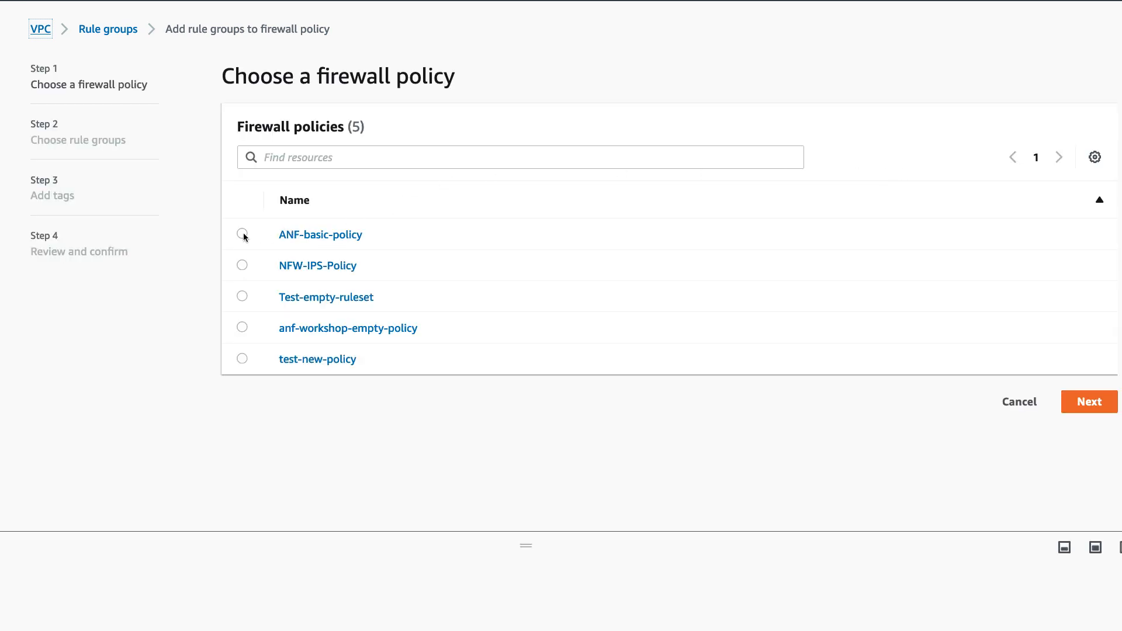
Step: Choose ANF-basic-policy as the target policy and advance to rule-group selection
click(241, 233)
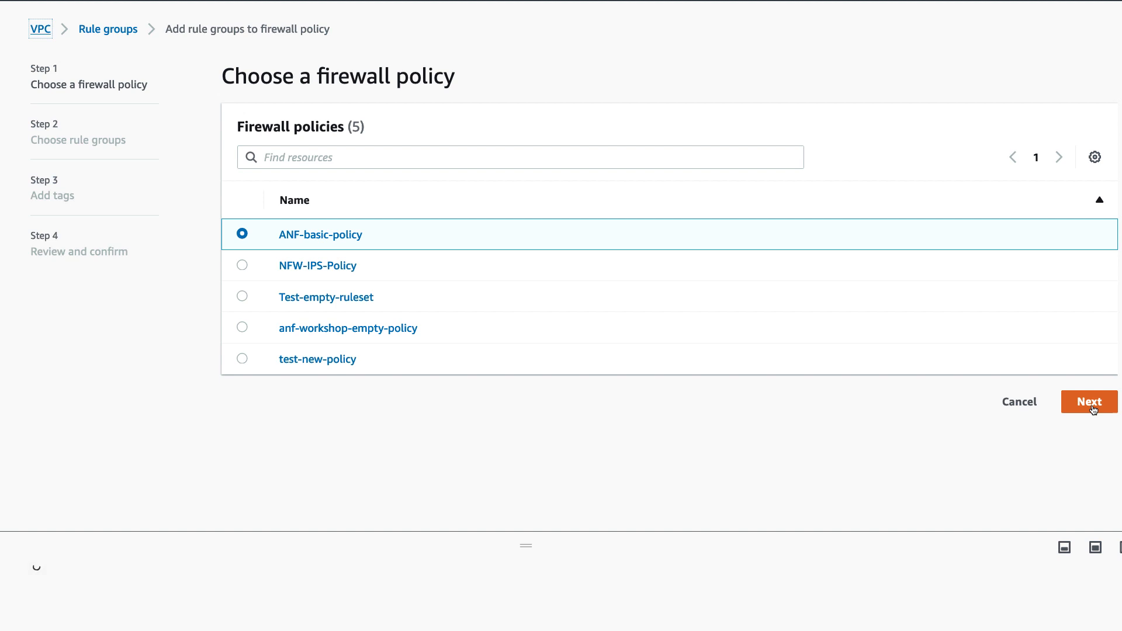
click(1089, 402)
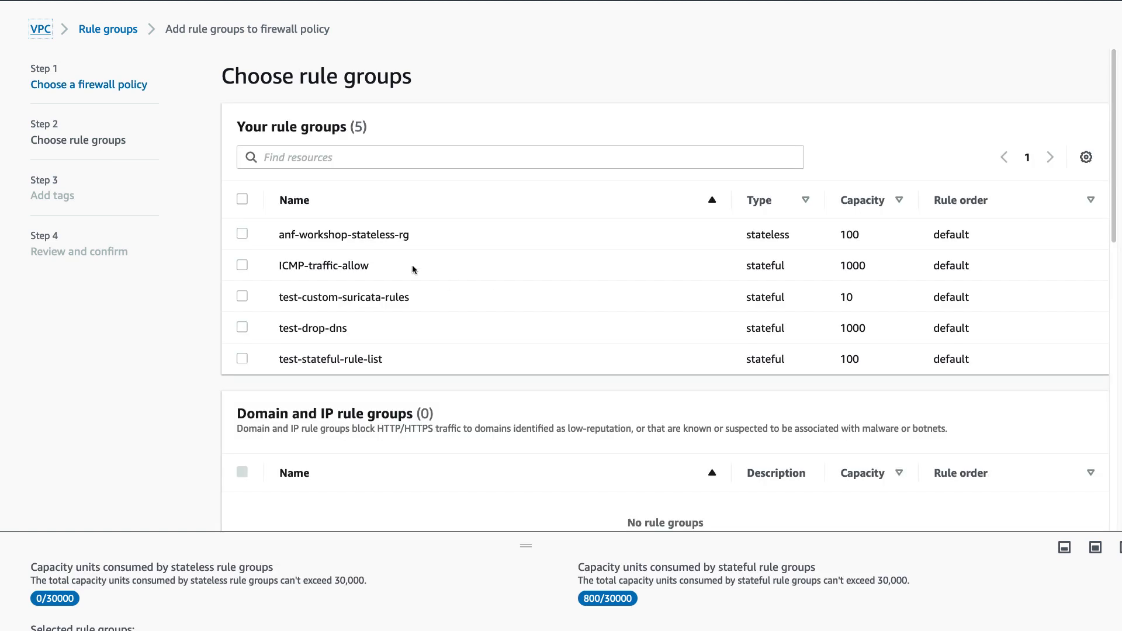
Step: Select all 13 threat signature rule groups and advance to the add-tags step
scroll(down, 3)
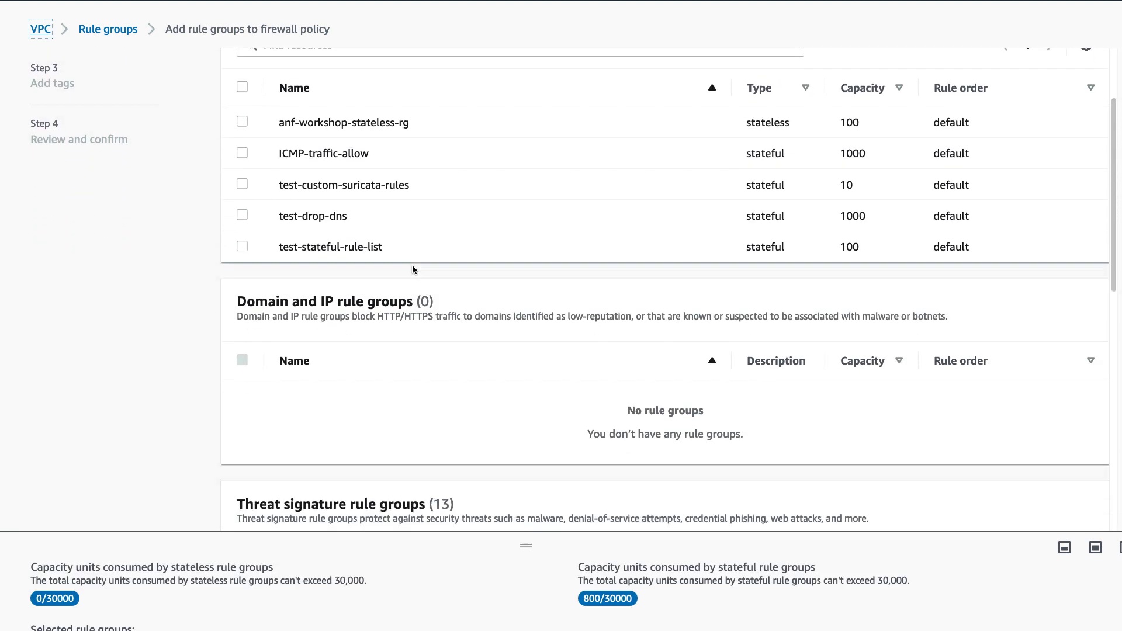
scroll(down, 3)
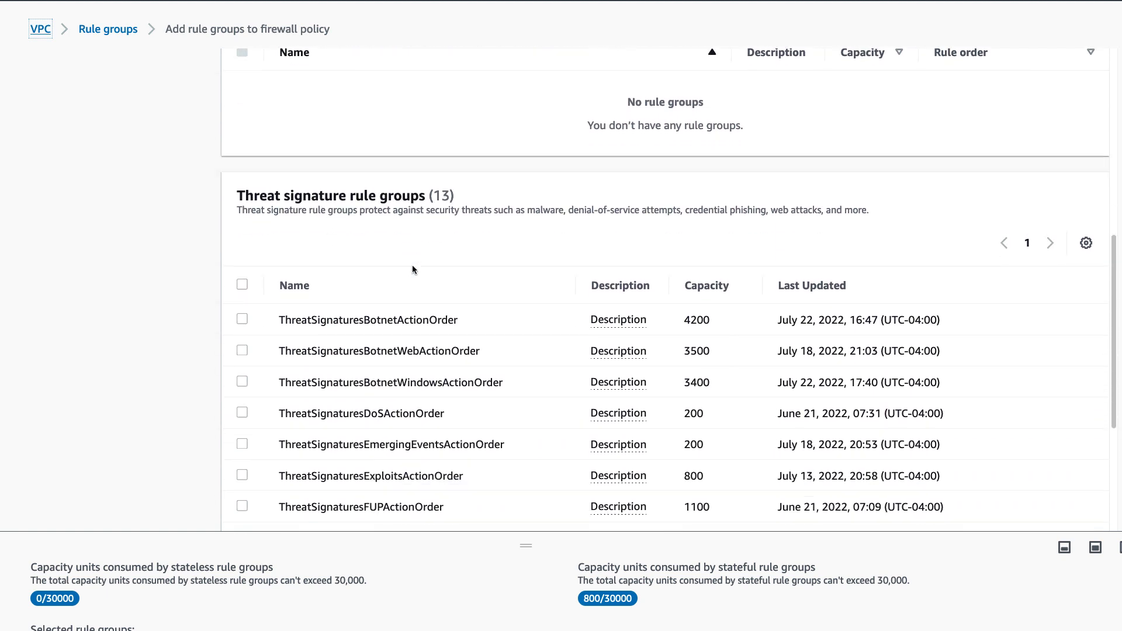
scroll(down, 3)
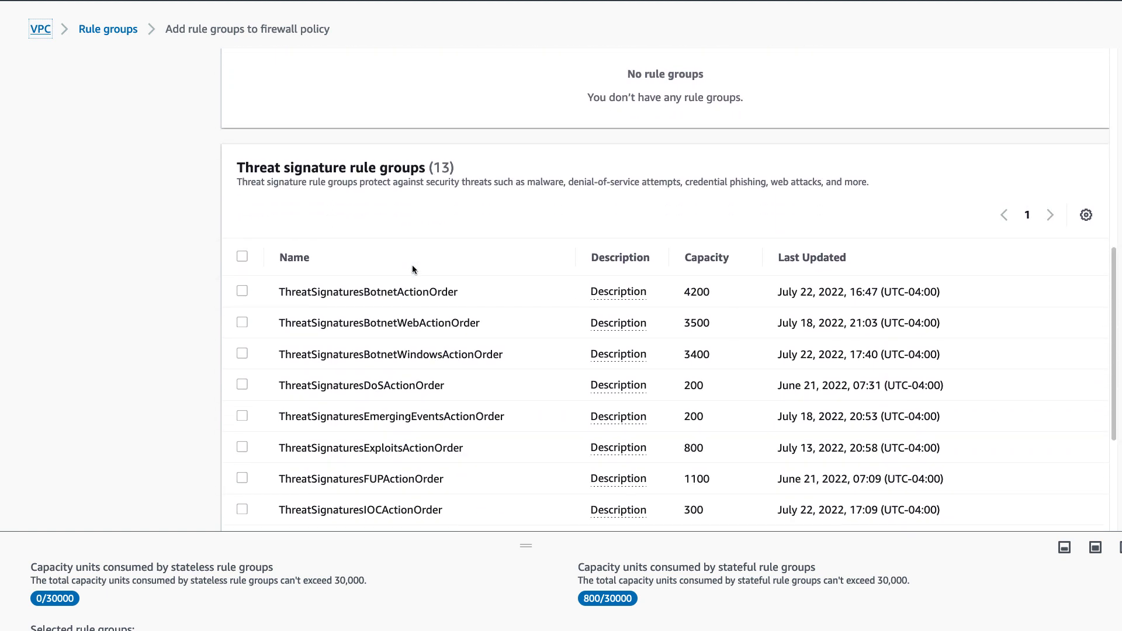
scroll(down, 3)
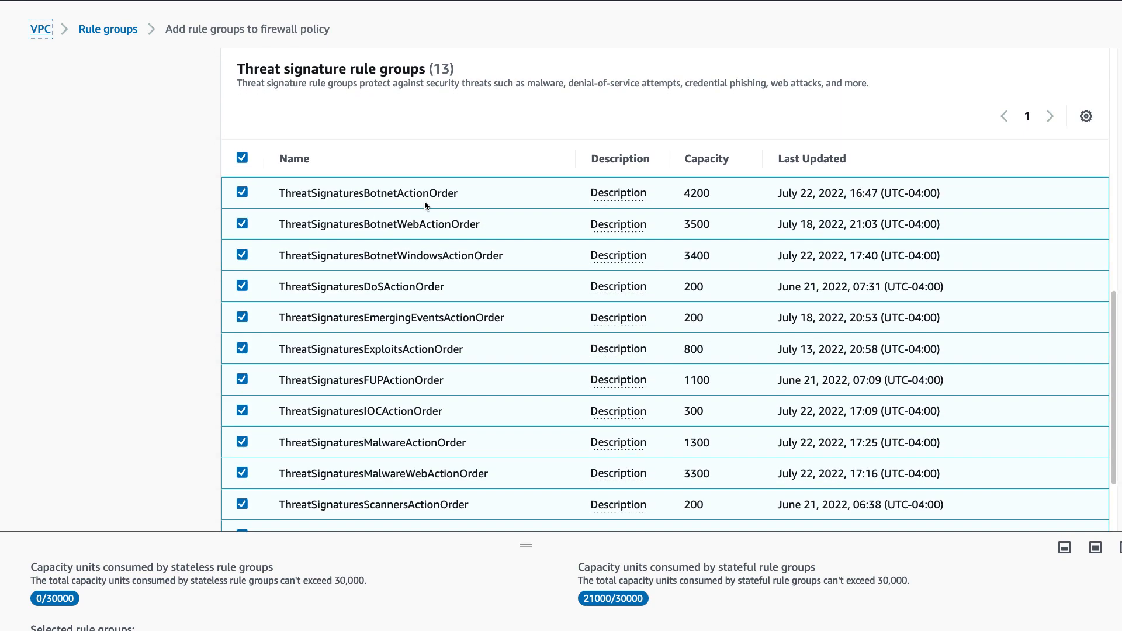
scroll(down, 3)
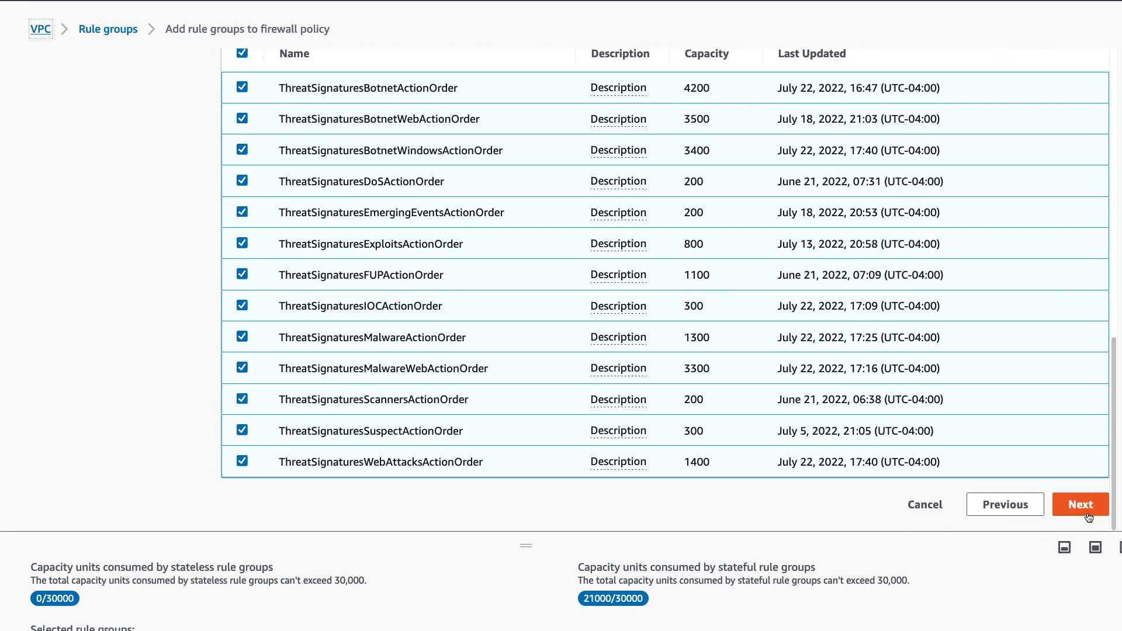
click(1080, 505)
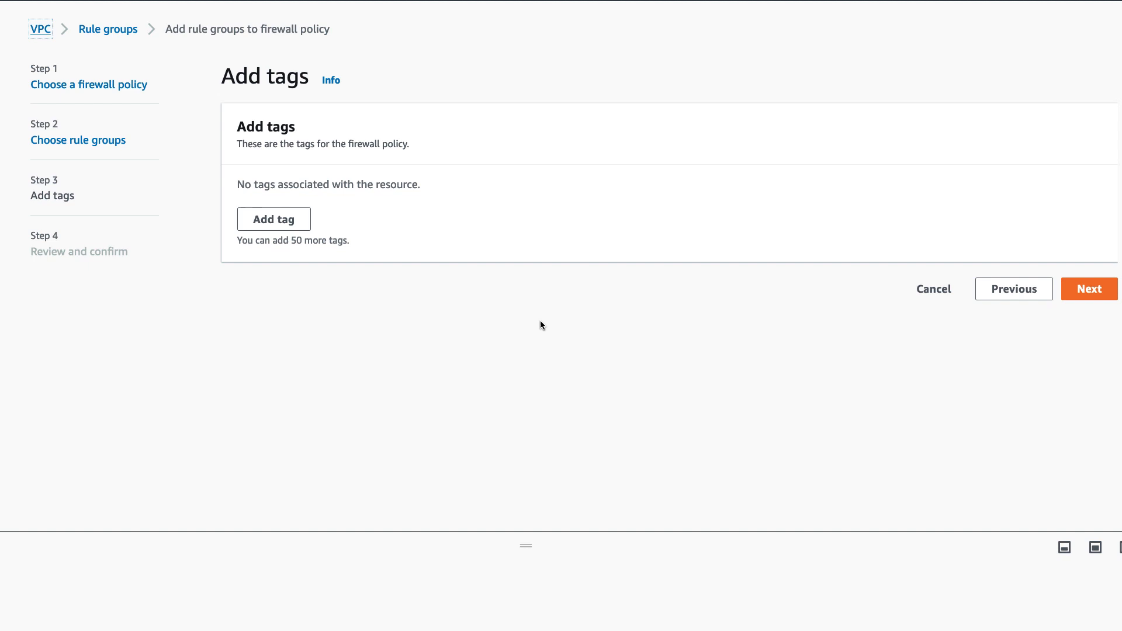
mouse_move(1057, 304)
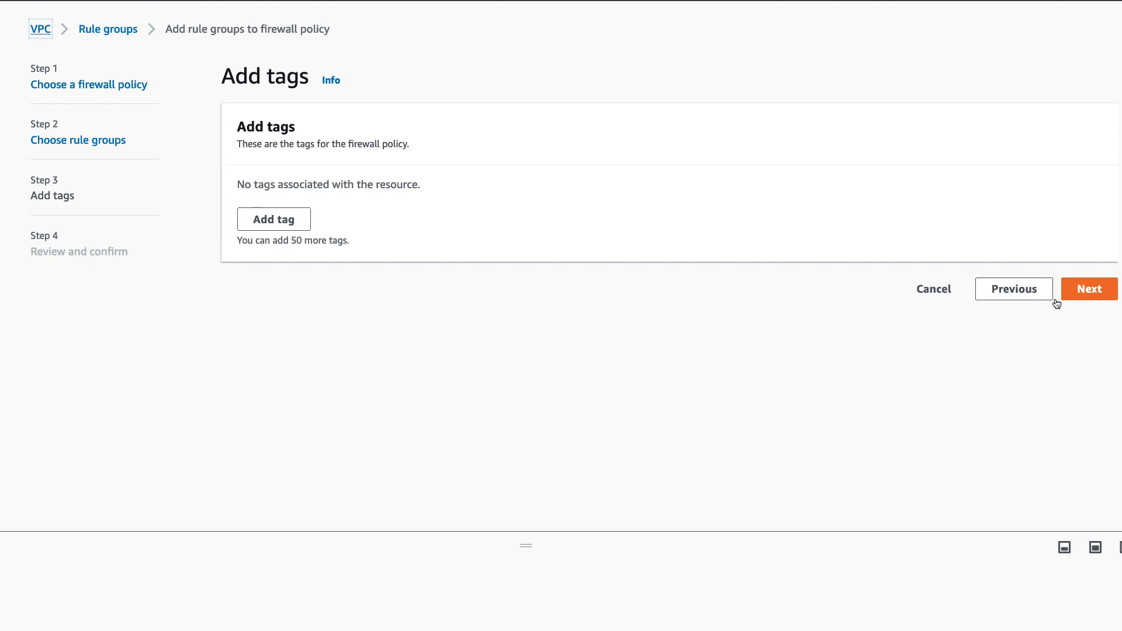
Step: Skip tags, review, and add the 13 threat signature rule groups to ANF-basic-policy
click(1089, 288)
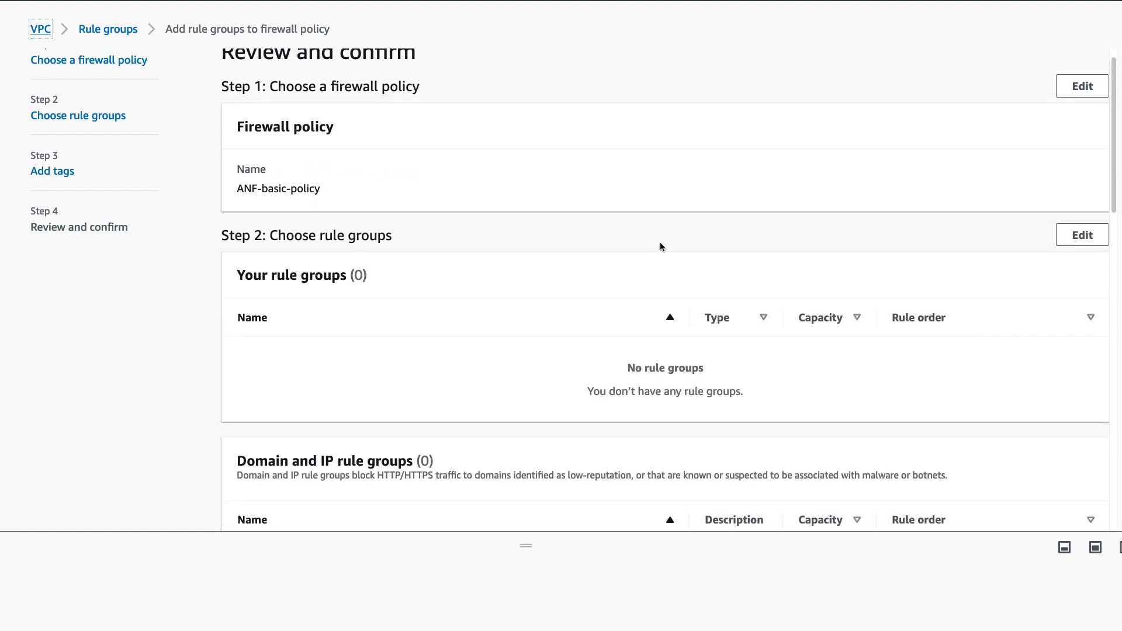
scroll(down, 3)
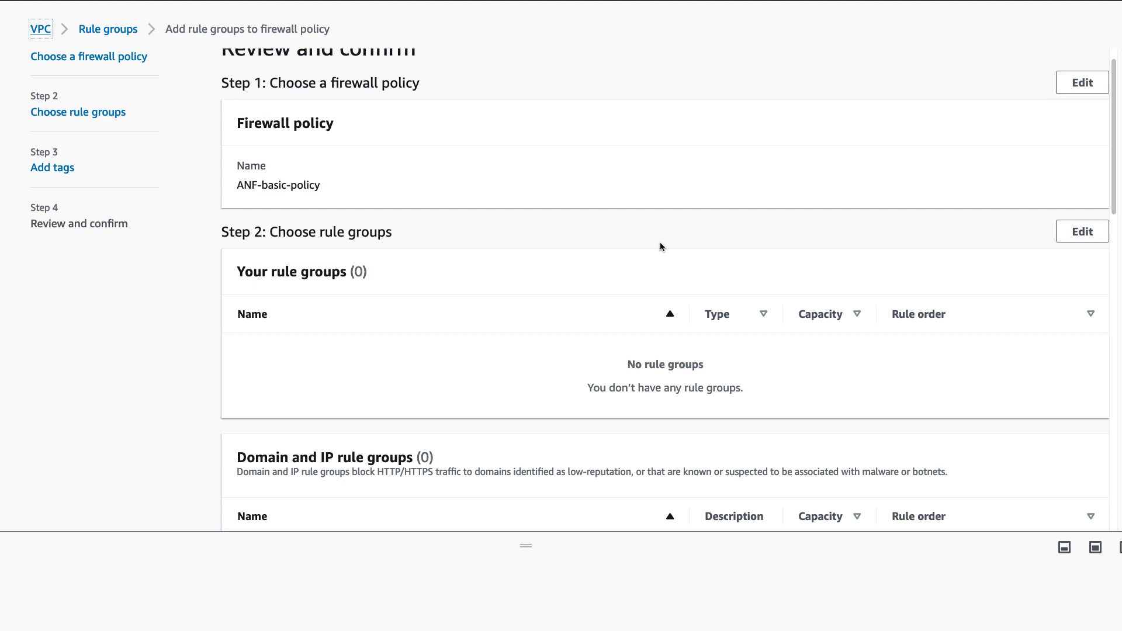
scroll(down, 3)
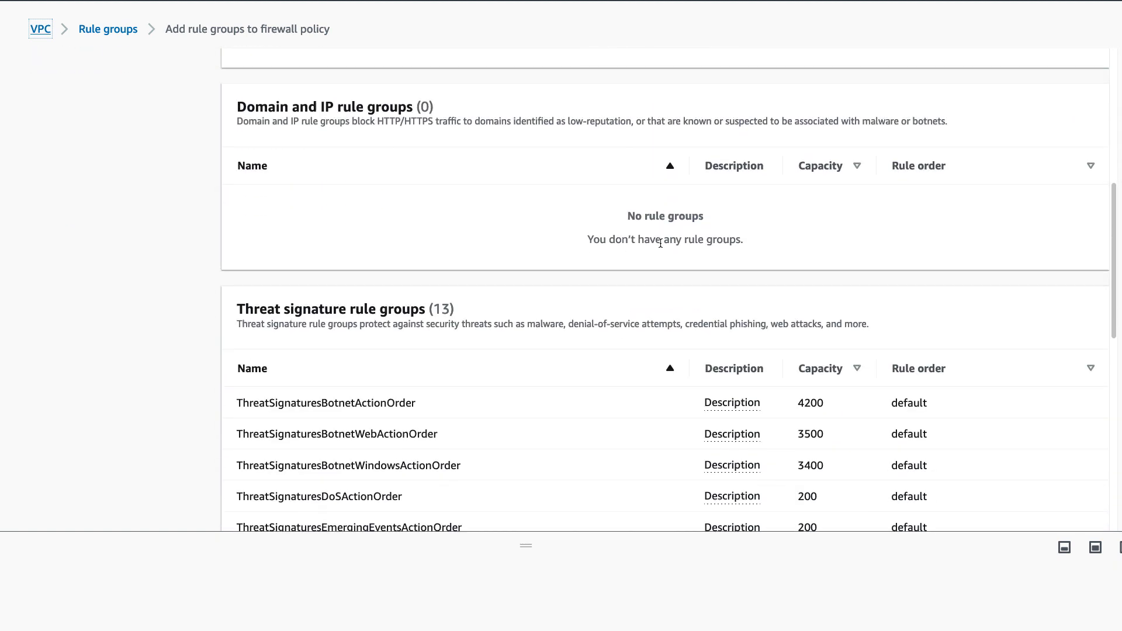
scroll(down, 3)
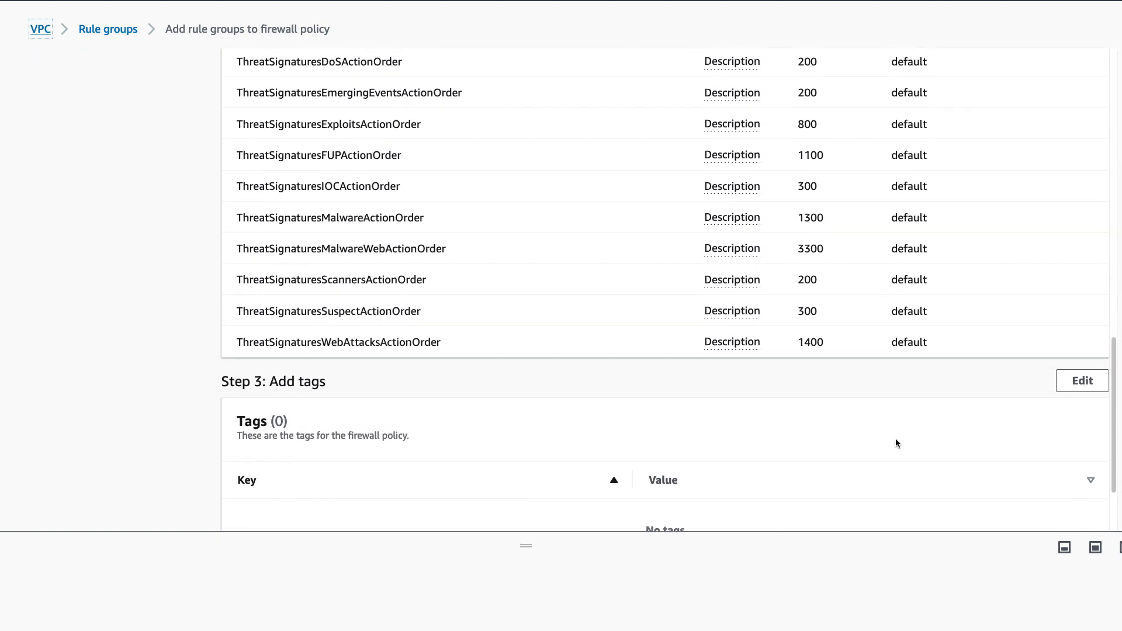
scroll(down, 3)
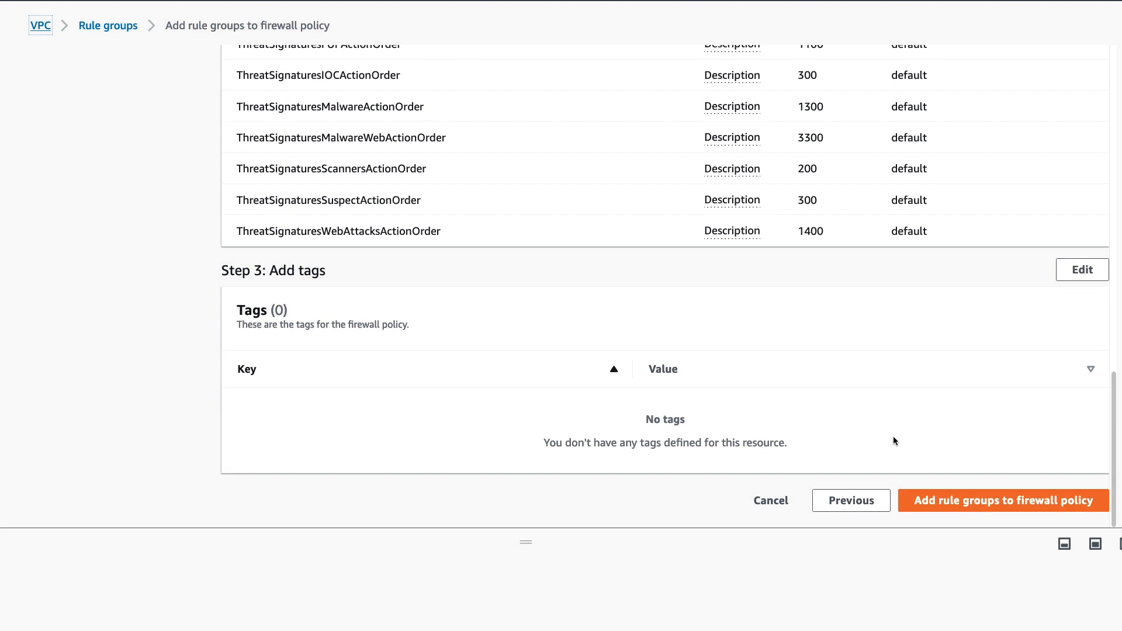
mouse_move(965, 510)
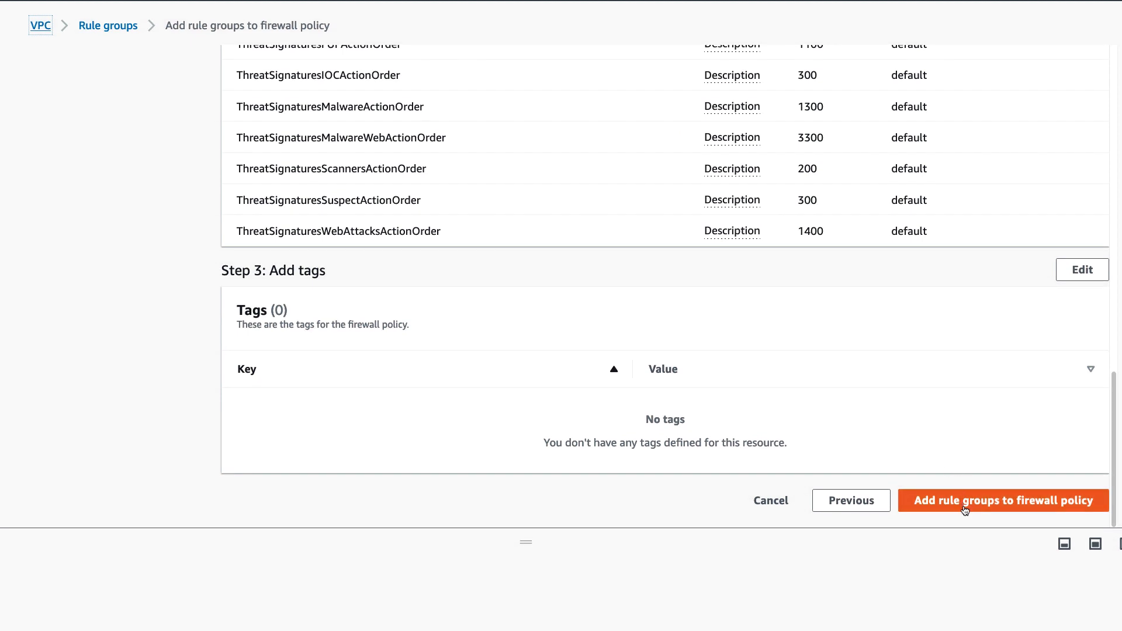
click(1002, 500)
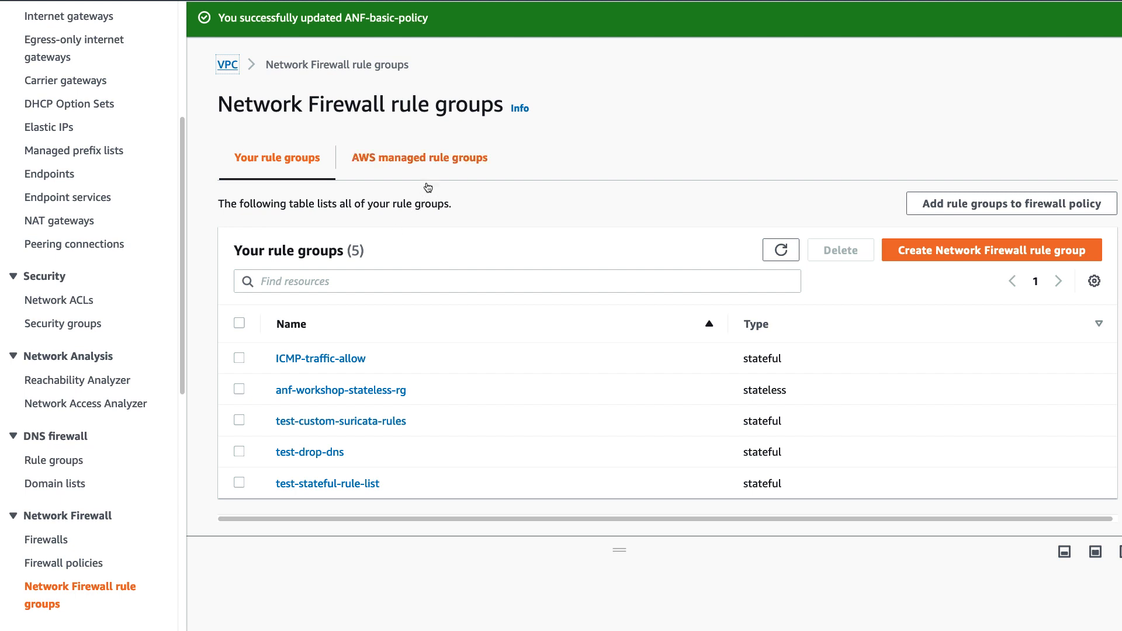
Step: Show the AWS managed rule groups list down to the 26 threat signature groups
click(420, 158)
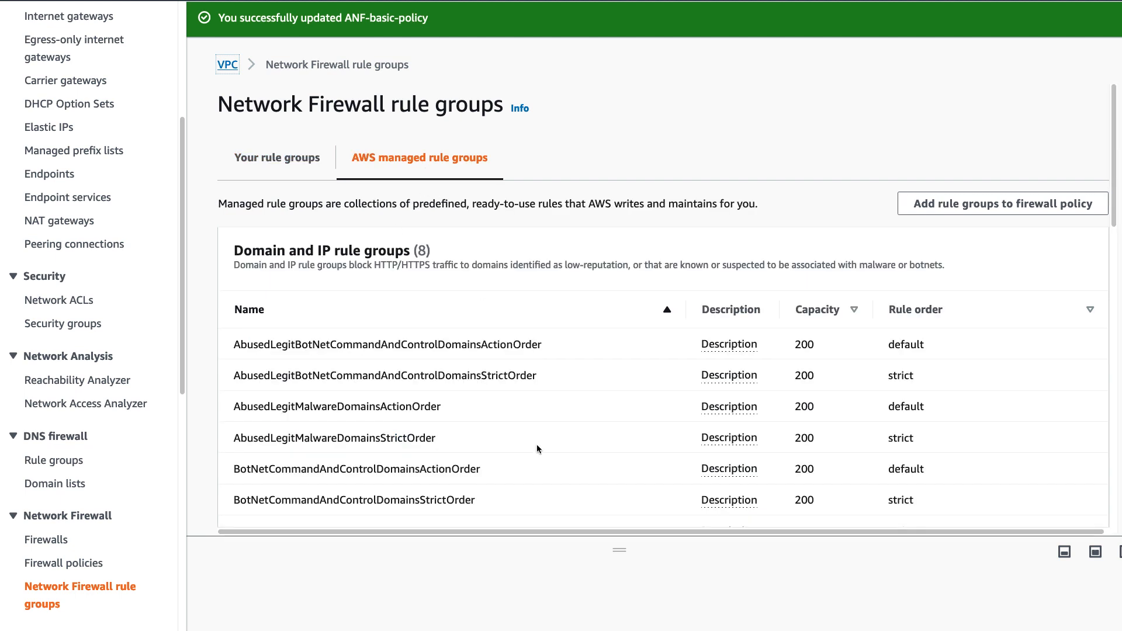
scroll(down, 3)
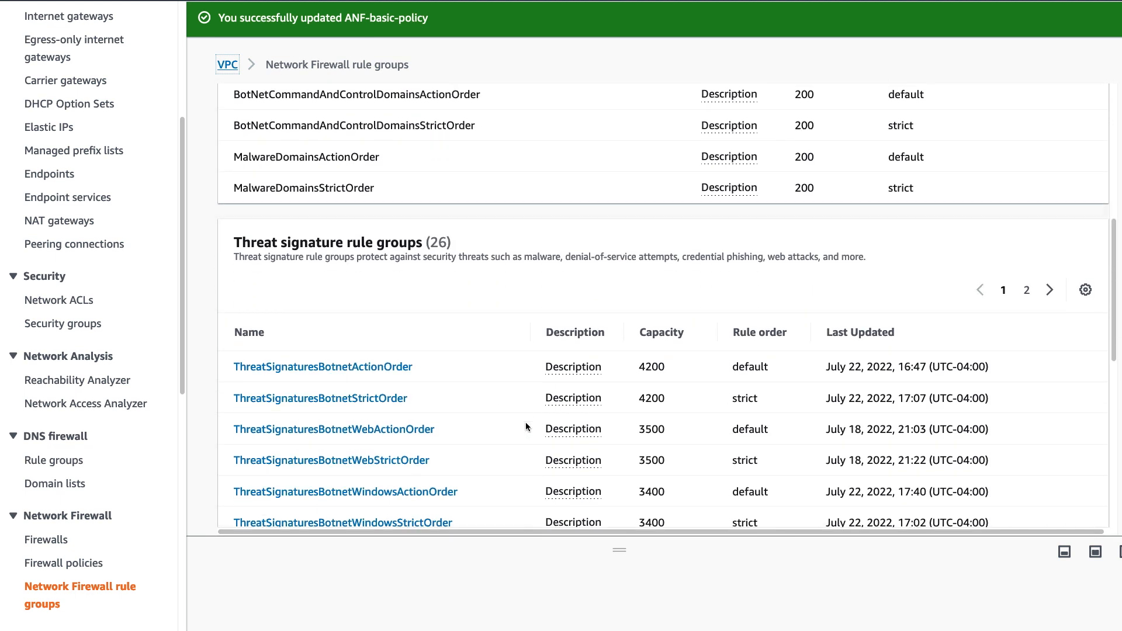
scroll(down, 3)
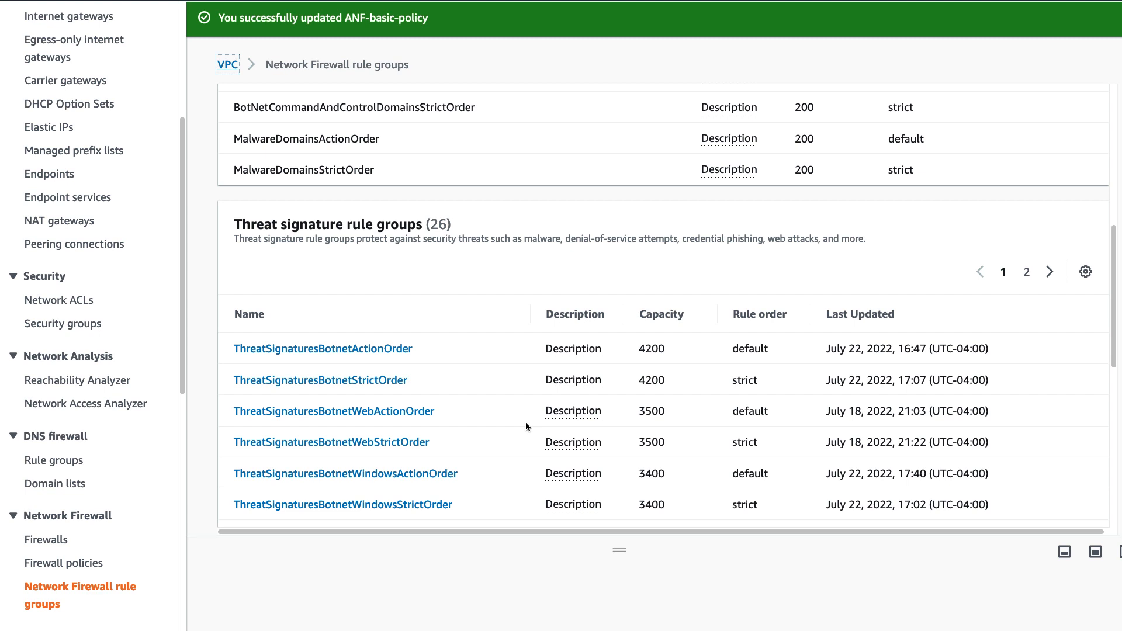
Step: Copy the Suricata rules of the ThreatSignaturesBotnetActionOrder rule group to the clipboard
click(323, 348)
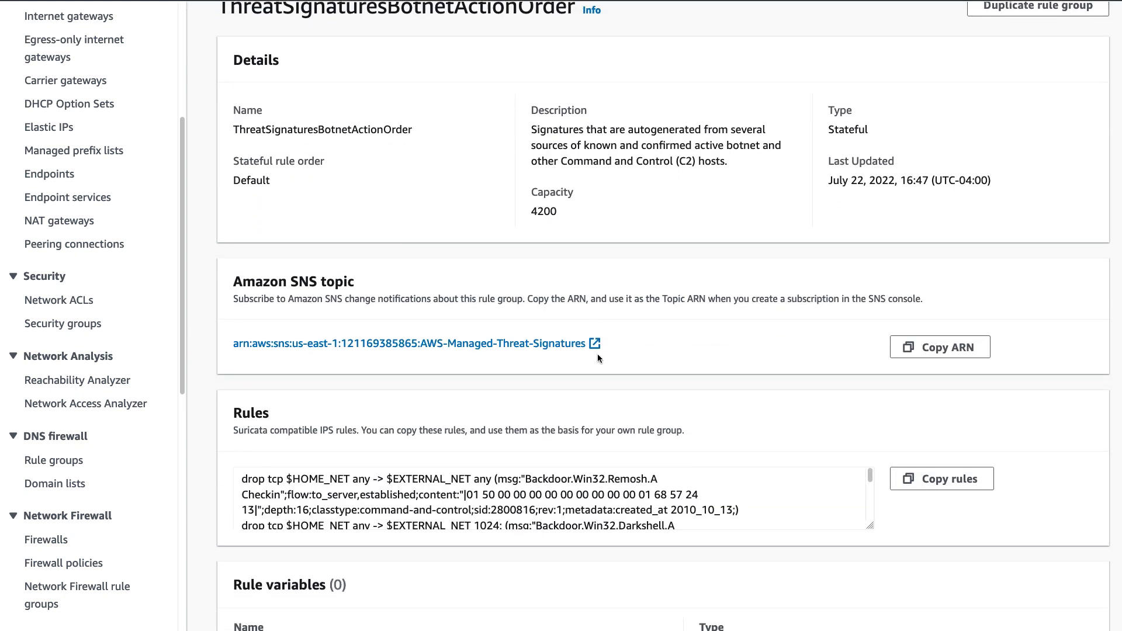
scroll(down, 3)
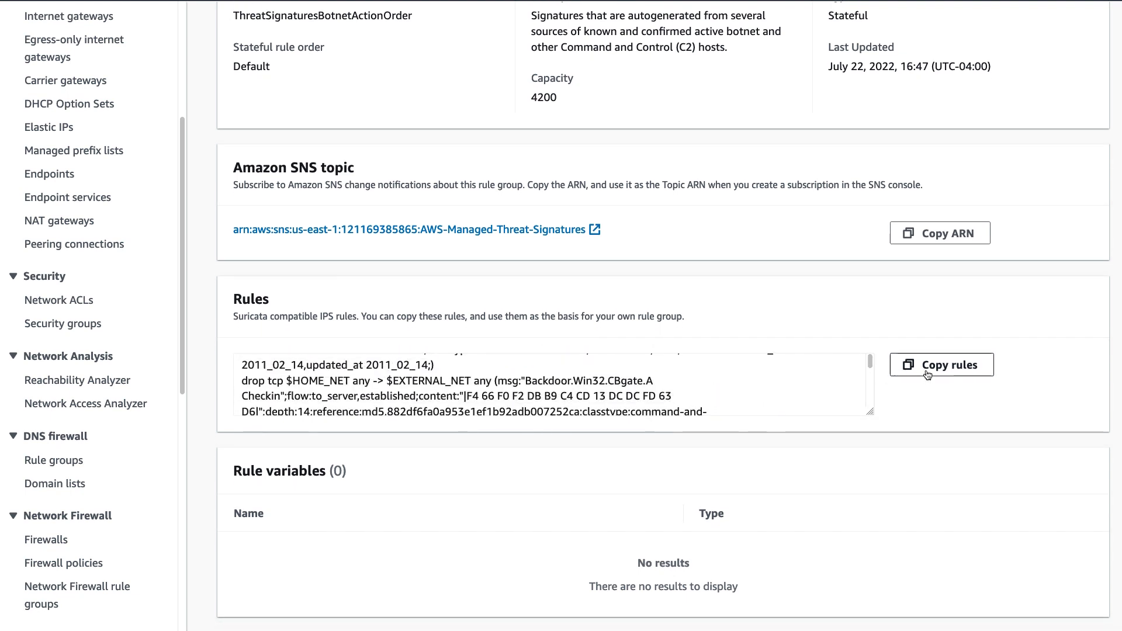
click(941, 364)
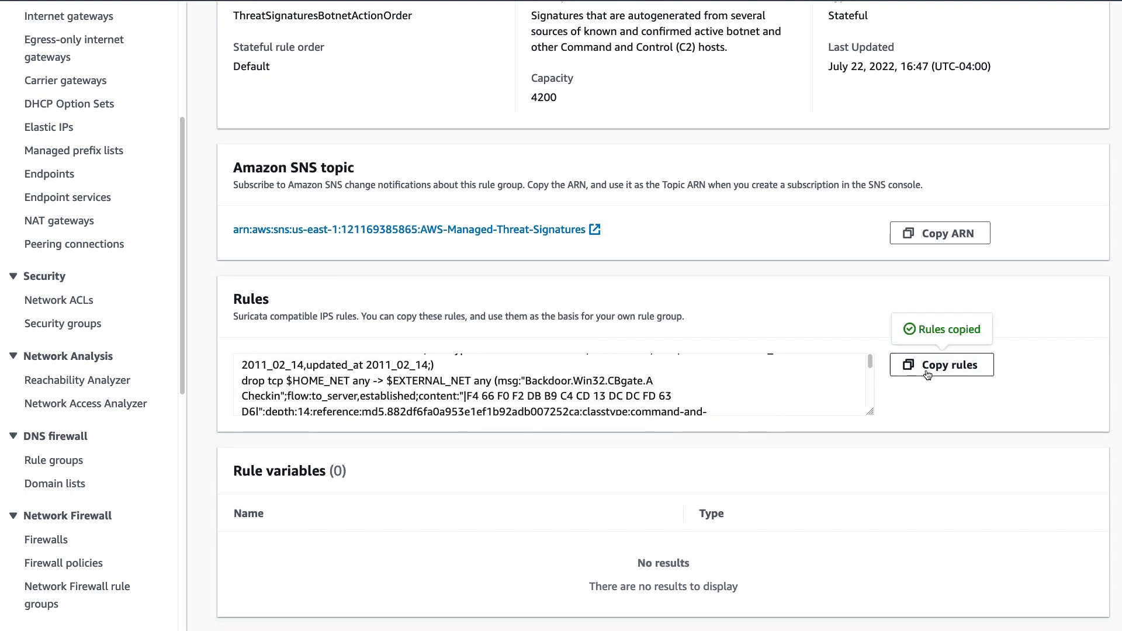
mouse_move(847, 301)
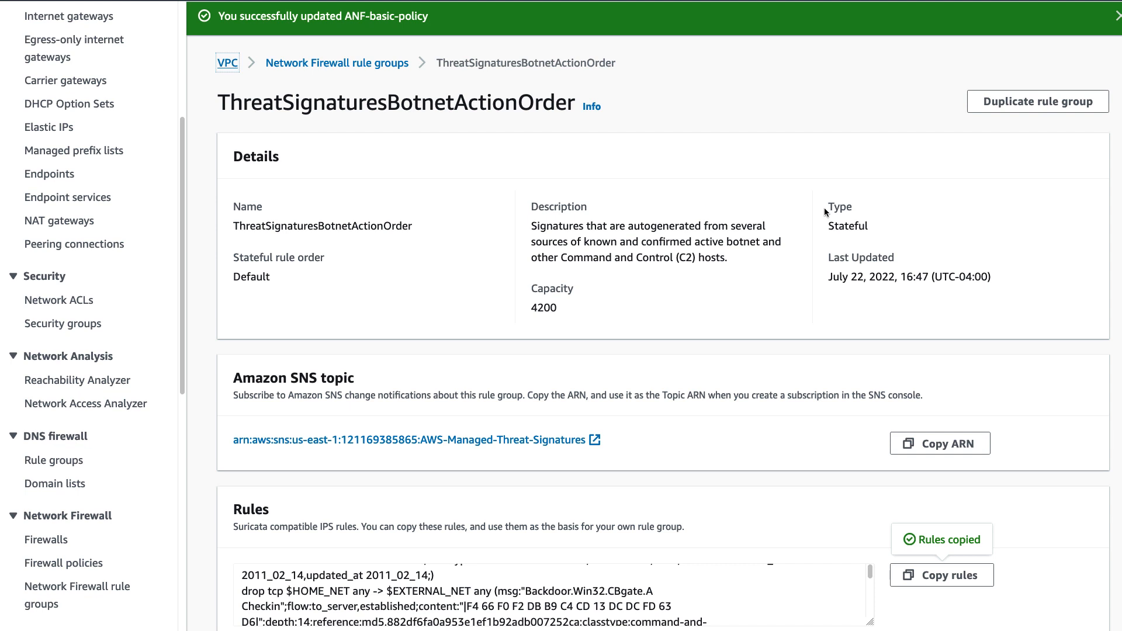
mouse_move(1003, 100)
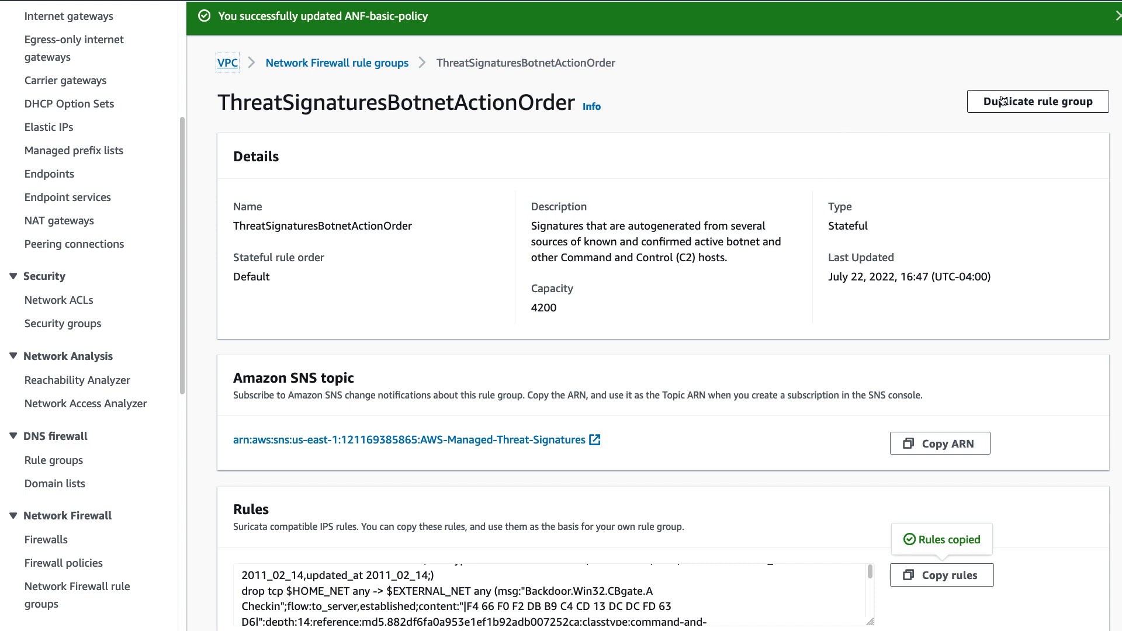